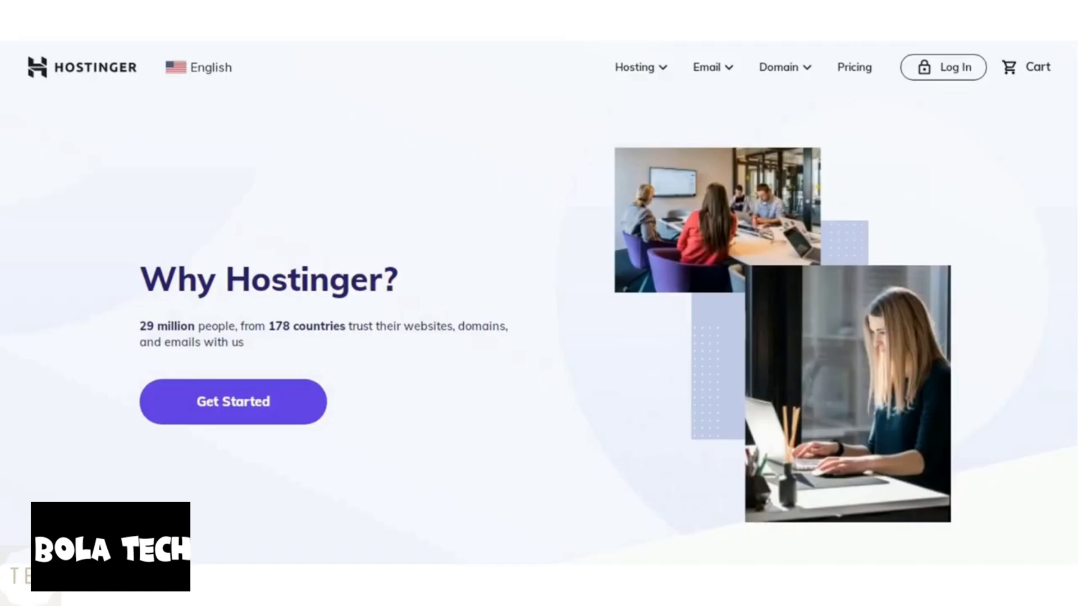
Scroll the Hostinger homepage from the 'Why Hostinger?' hero down to the uptime and support stats
scroll(down, 3)
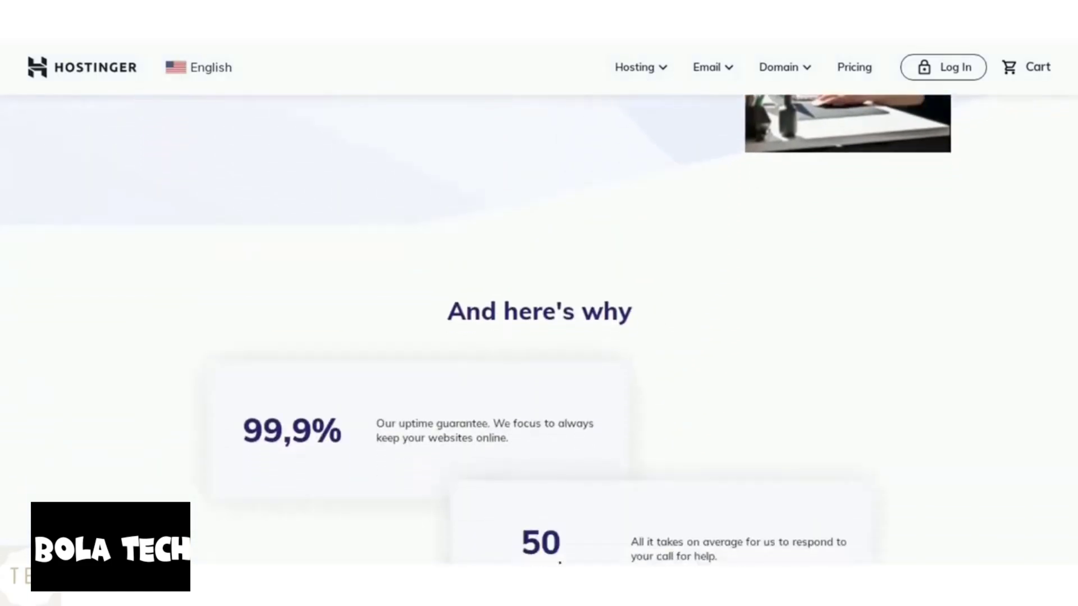
scroll(down, 3)
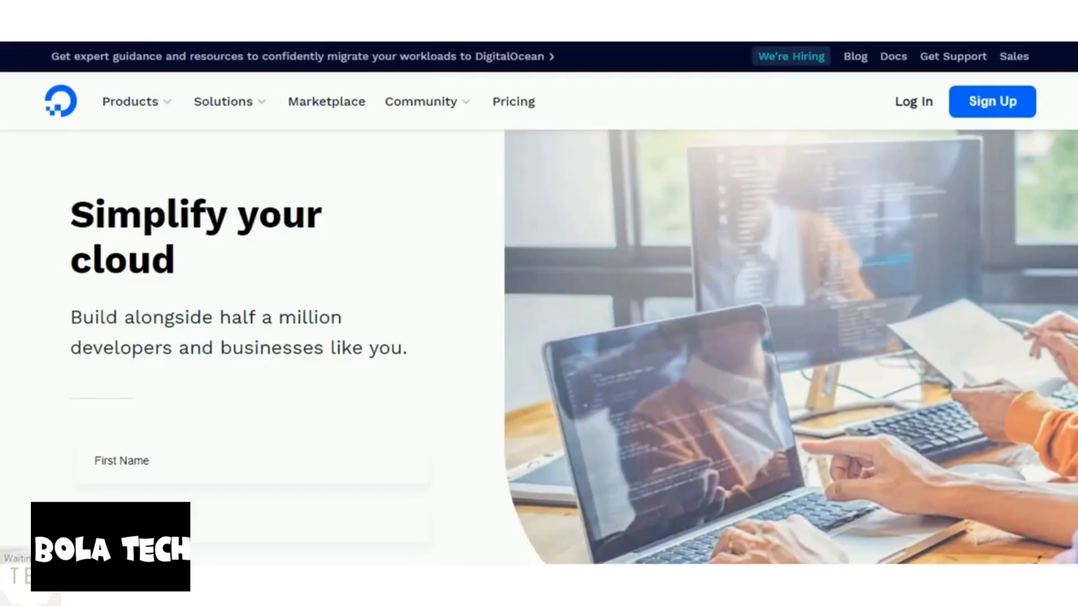
Scroll the DigitalOcean homepage past the sign-up form and product cards to the parabol.co testimonial
scroll(down, 3)
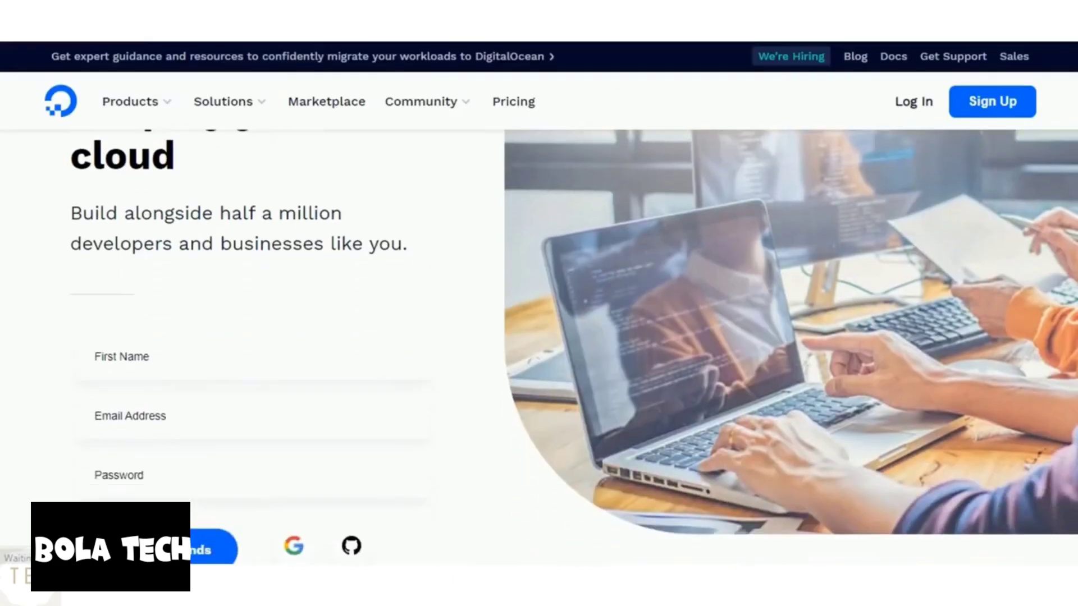
scroll(down, 3)
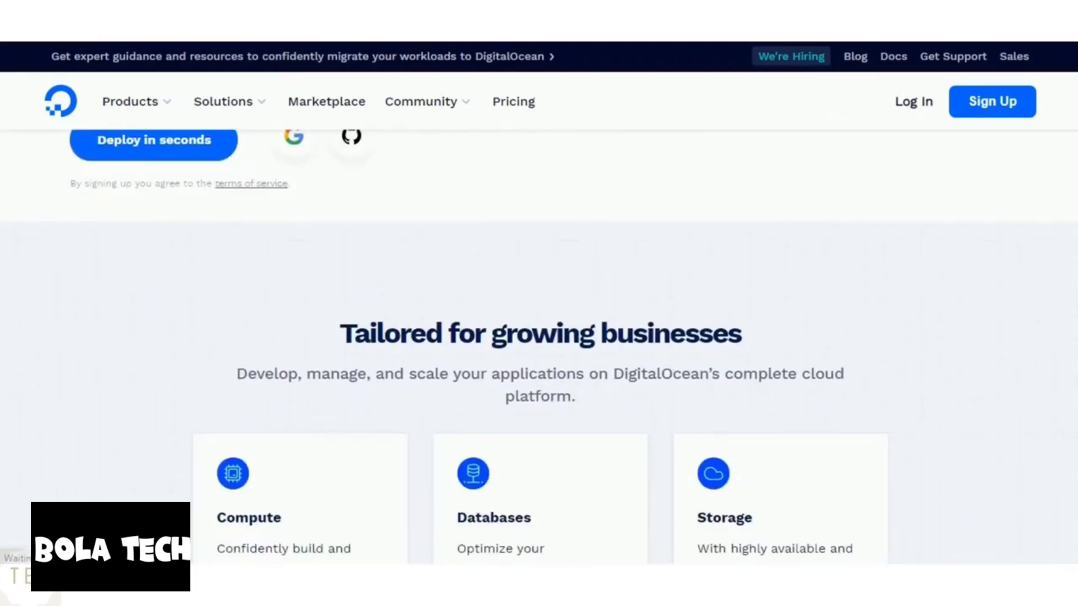
scroll(down, 3)
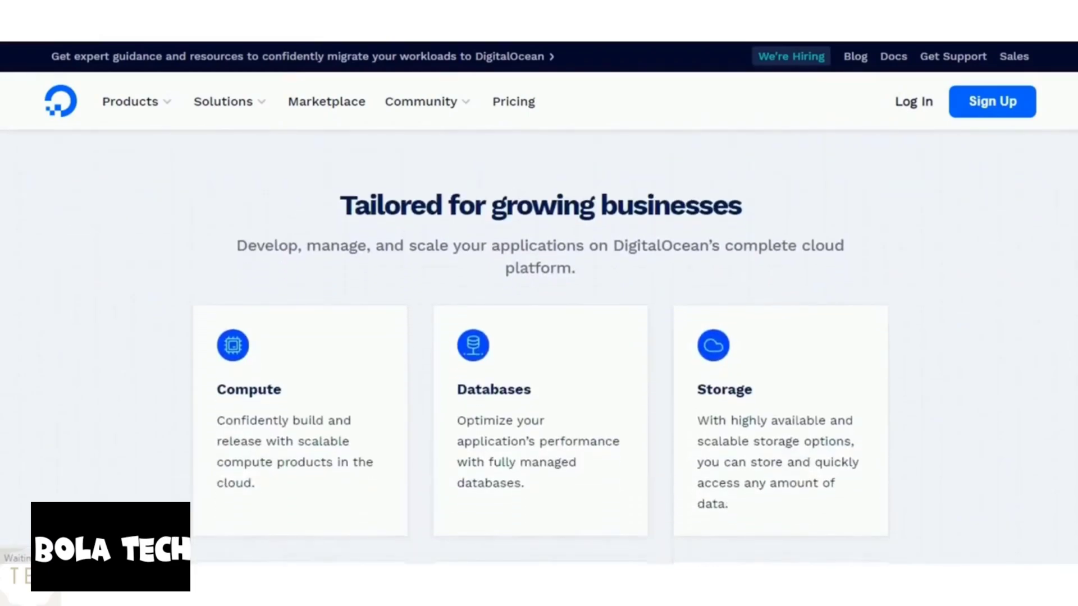
scroll(down, 3)
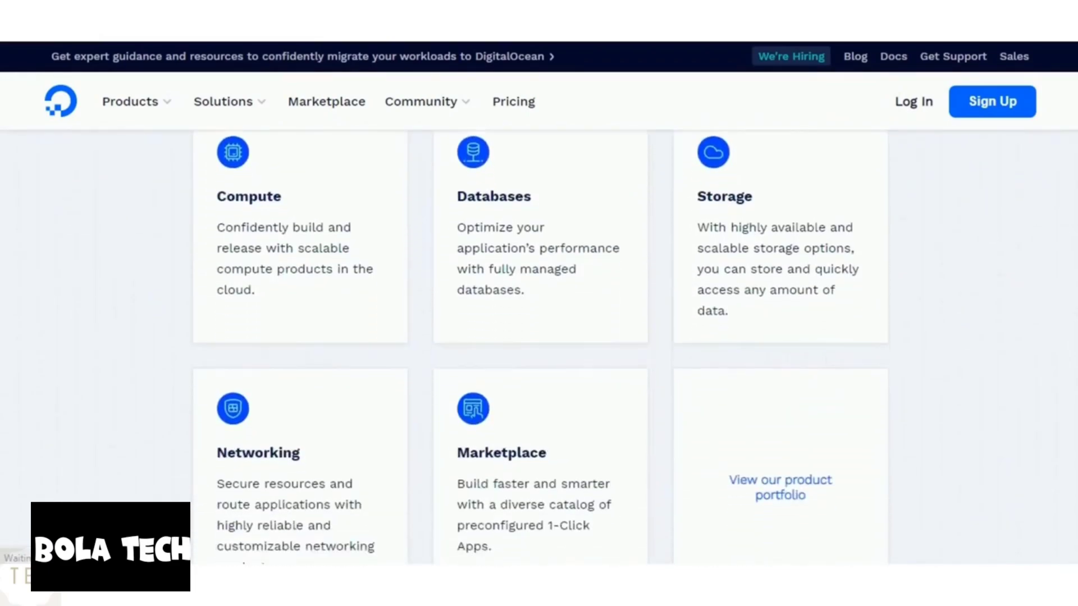
scroll(down, 3)
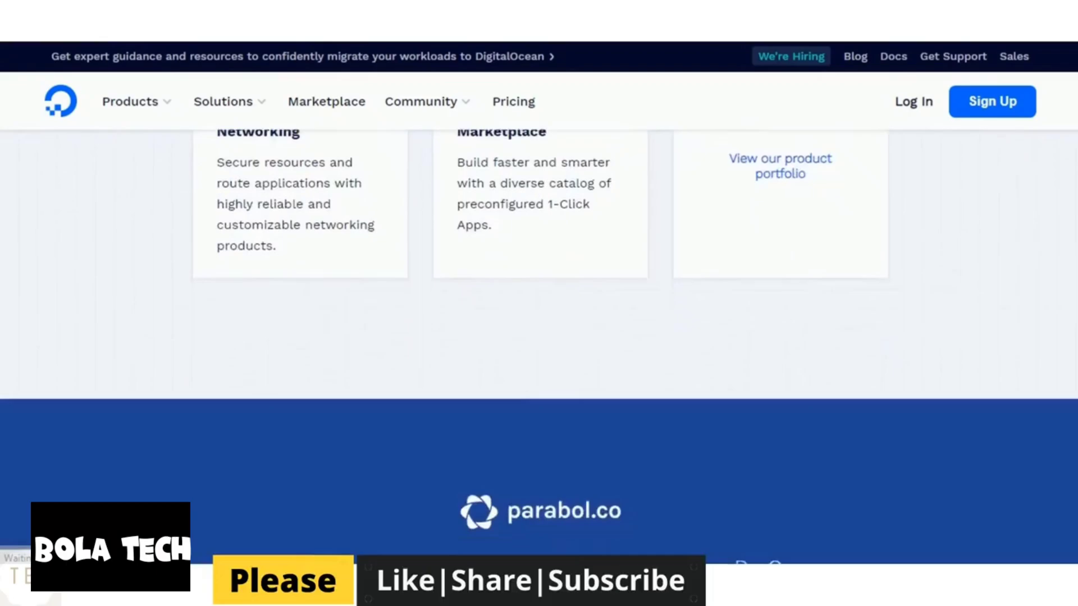
scroll(down, 3)
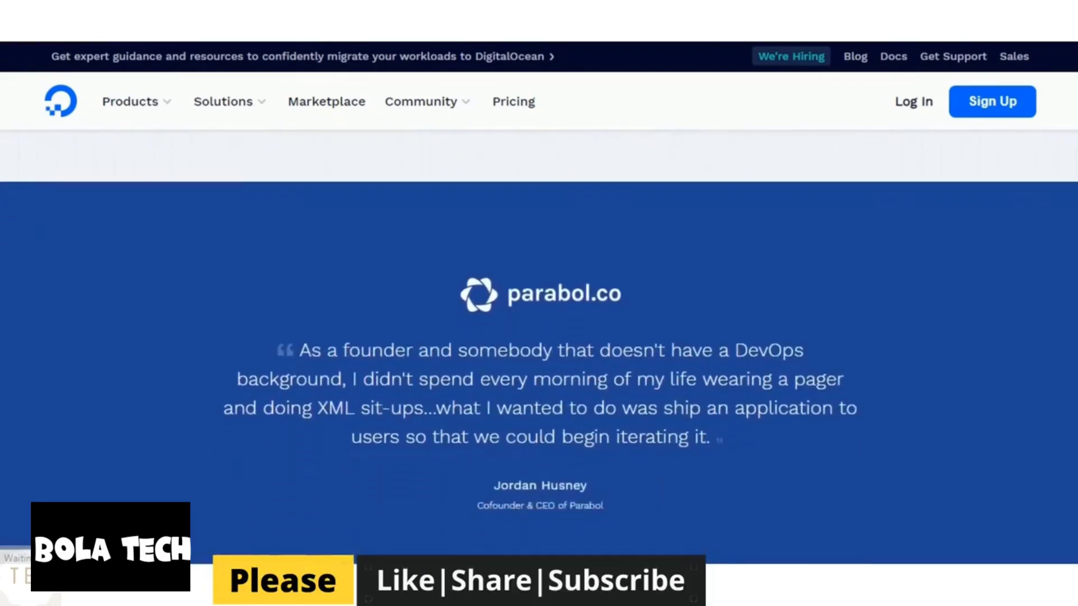
scroll(down, 3)
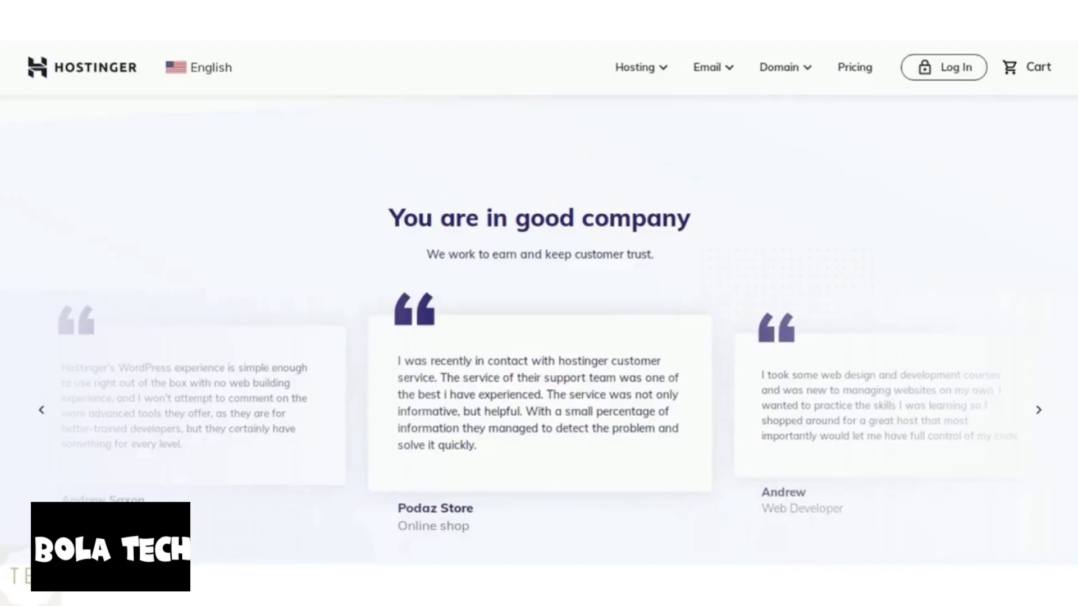
Scroll Hostinger to the 'You are in good company' testimonial carousel
scroll(down, 3)
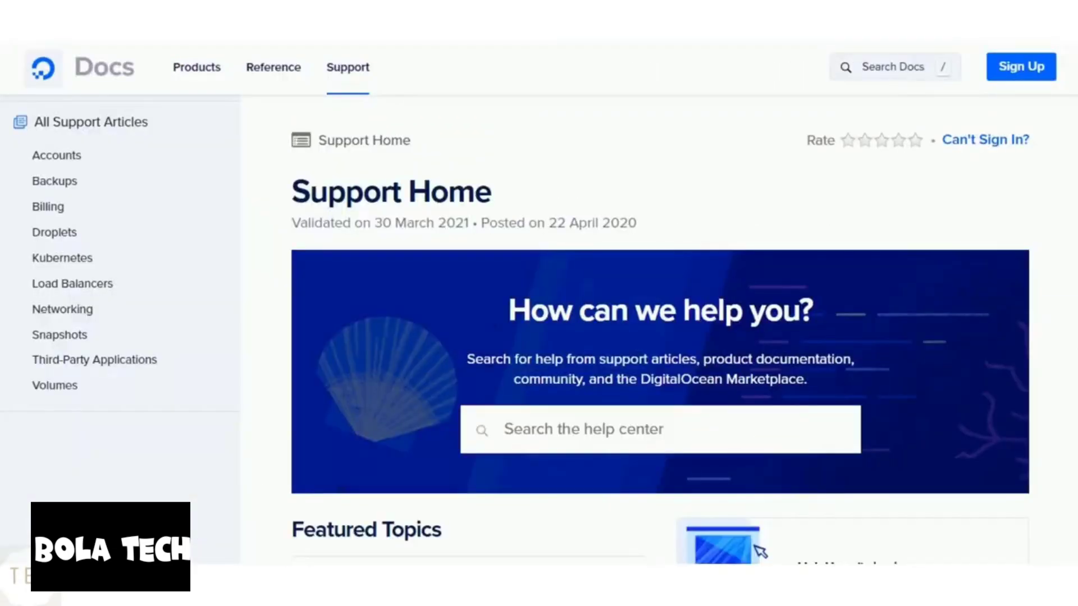
Scroll DigitalOcean Support Home past featured topics and resources to the Contact Support banner
scroll(down, 3)
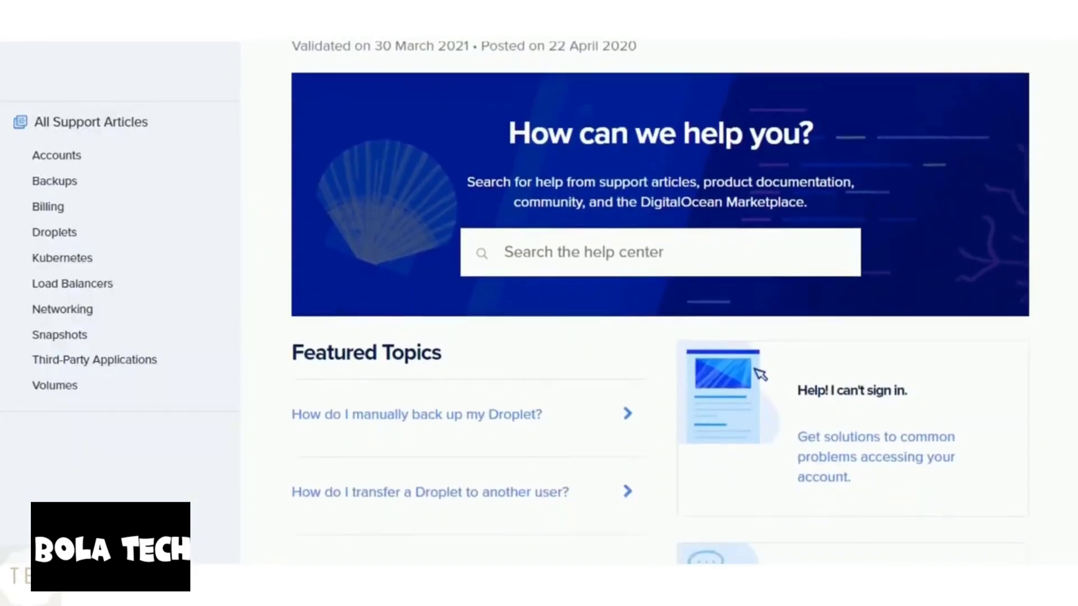
scroll(down, 3)
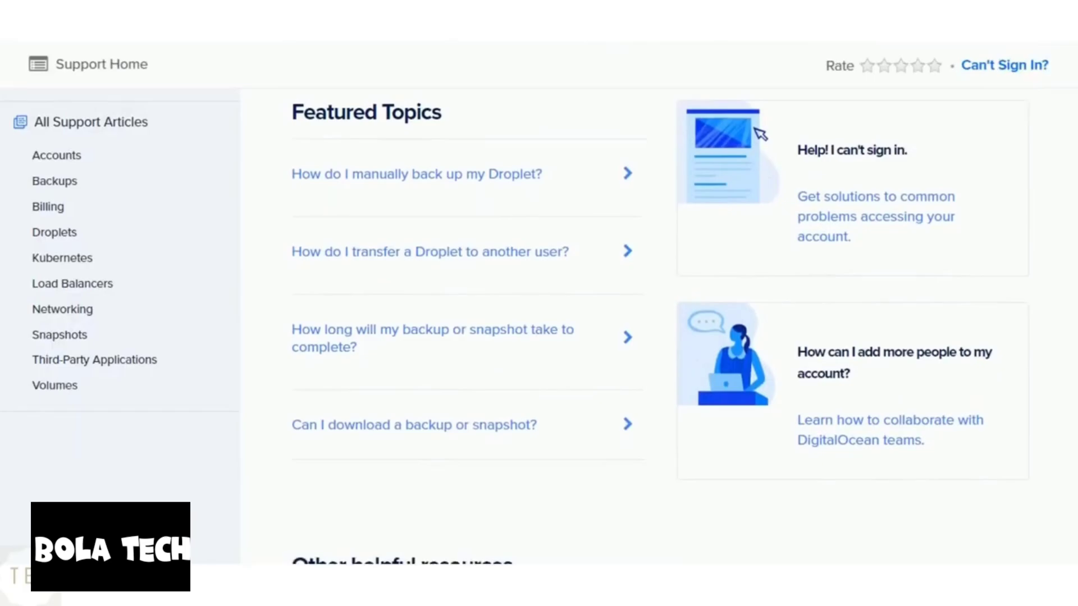
scroll(down, 3)
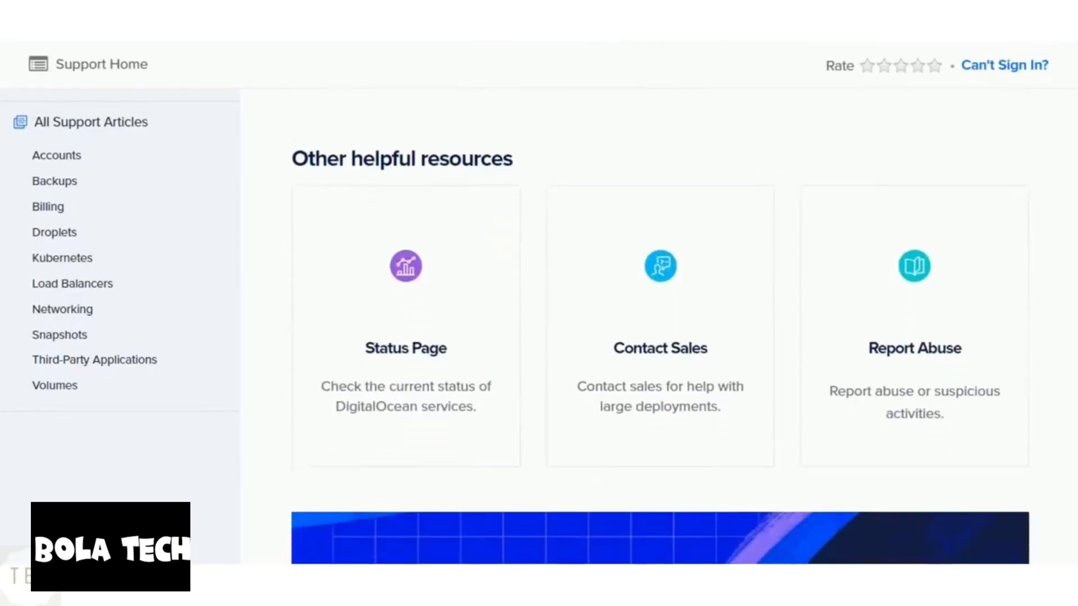
scroll(down, 3)
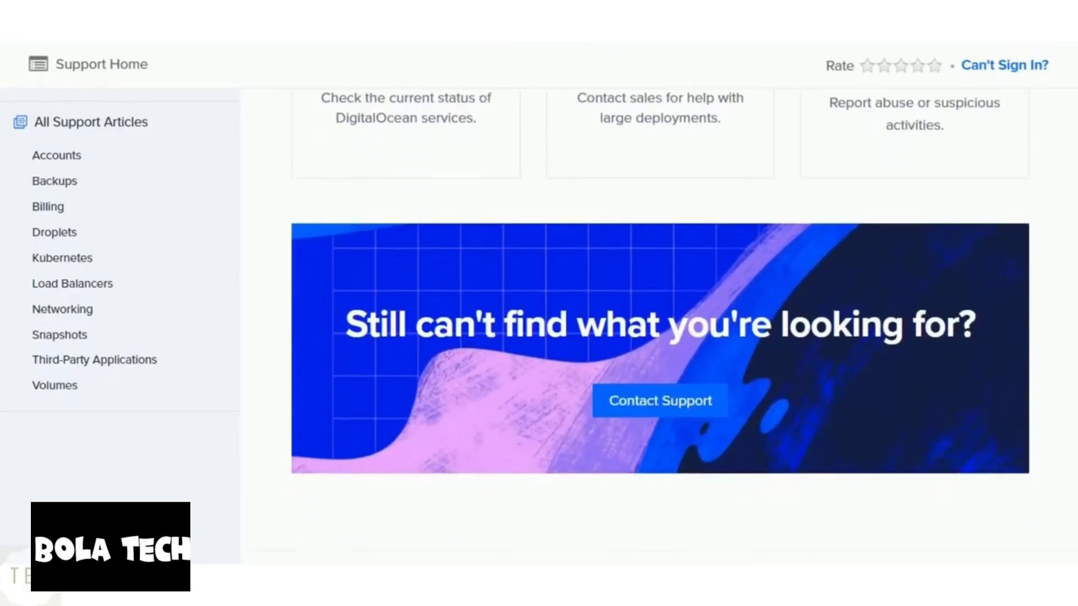
scroll(down, 3)
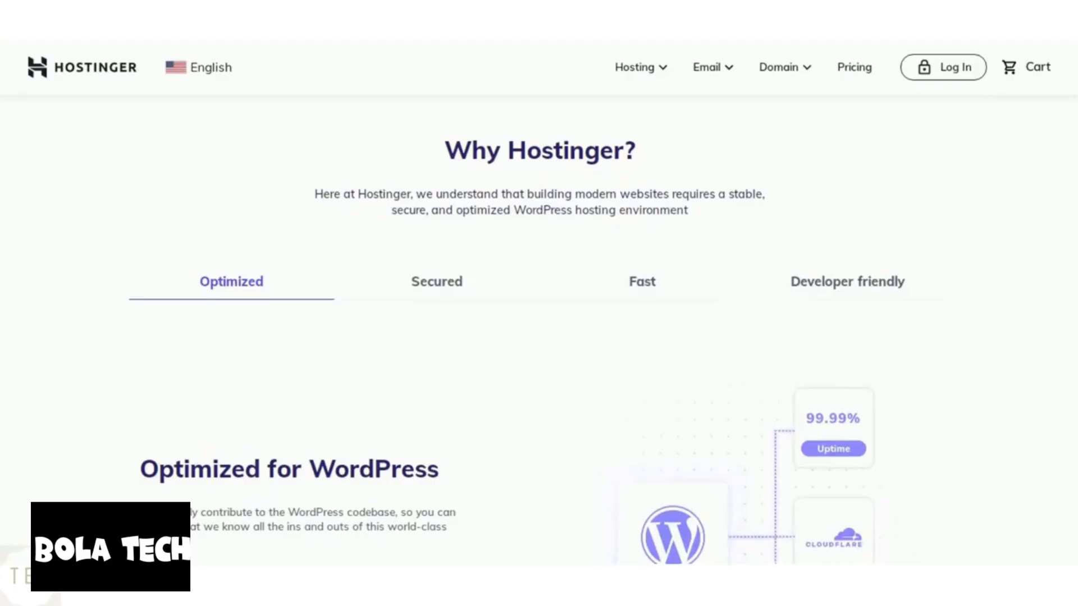
Step through Hostinger's Secured, Fast and Developer friendly hosting feature tabs
scroll(down, 3)
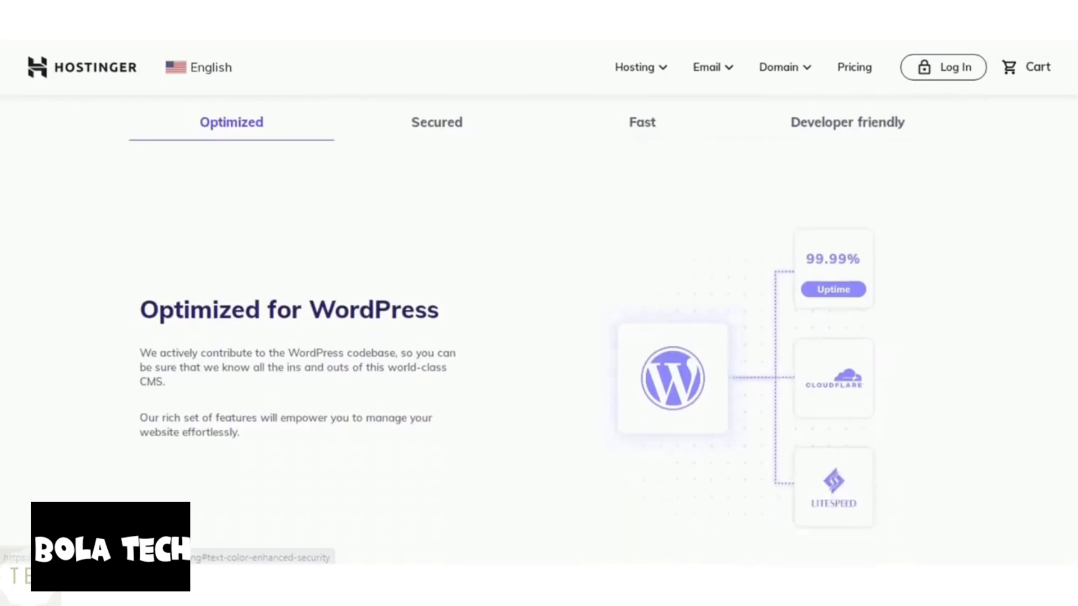
click(437, 123)
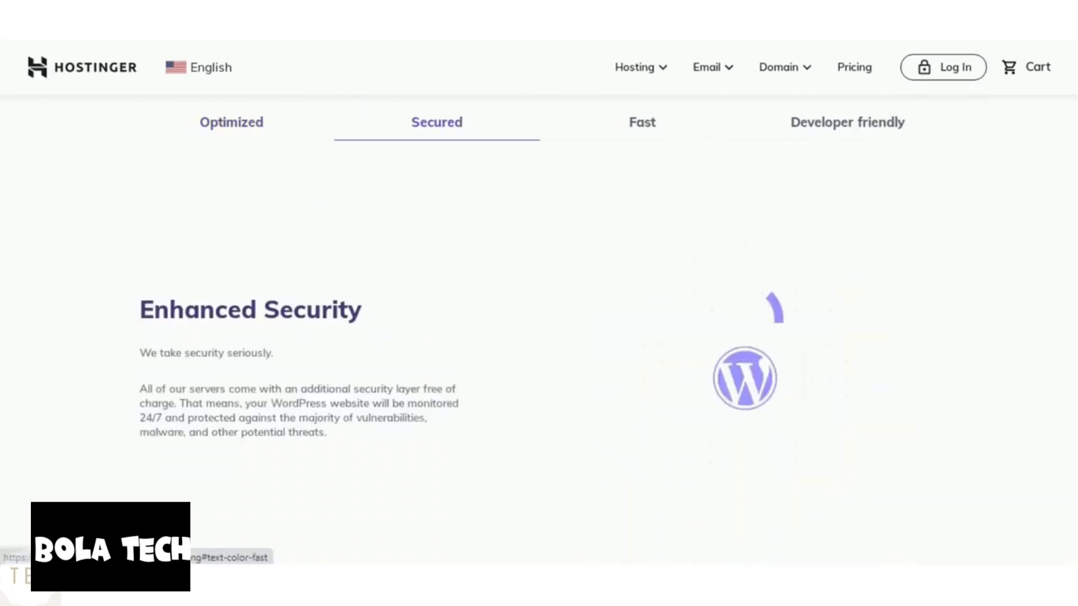
click(641, 122)
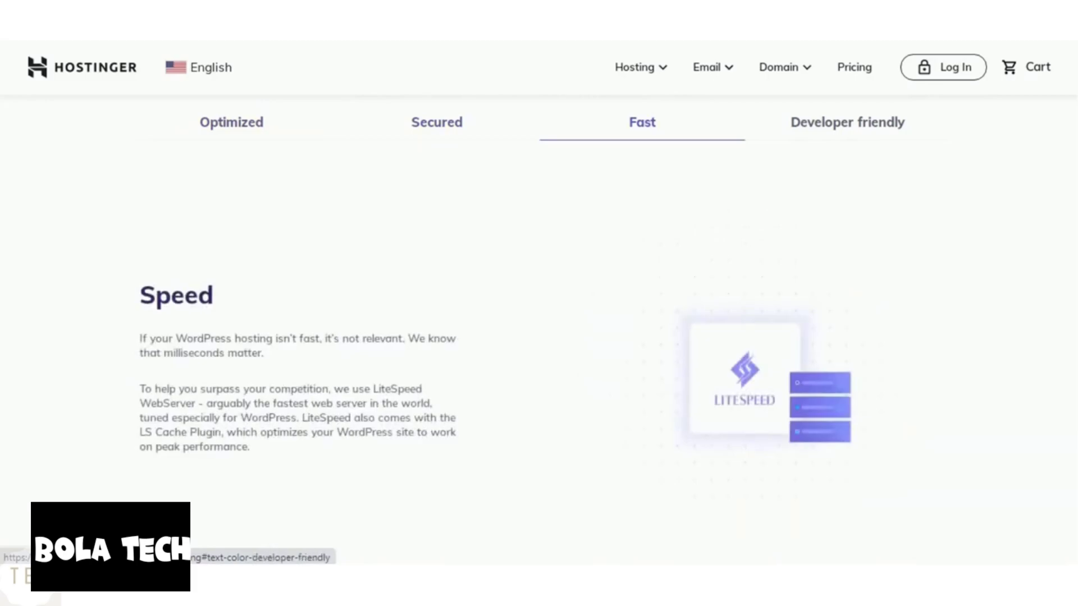
click(847, 122)
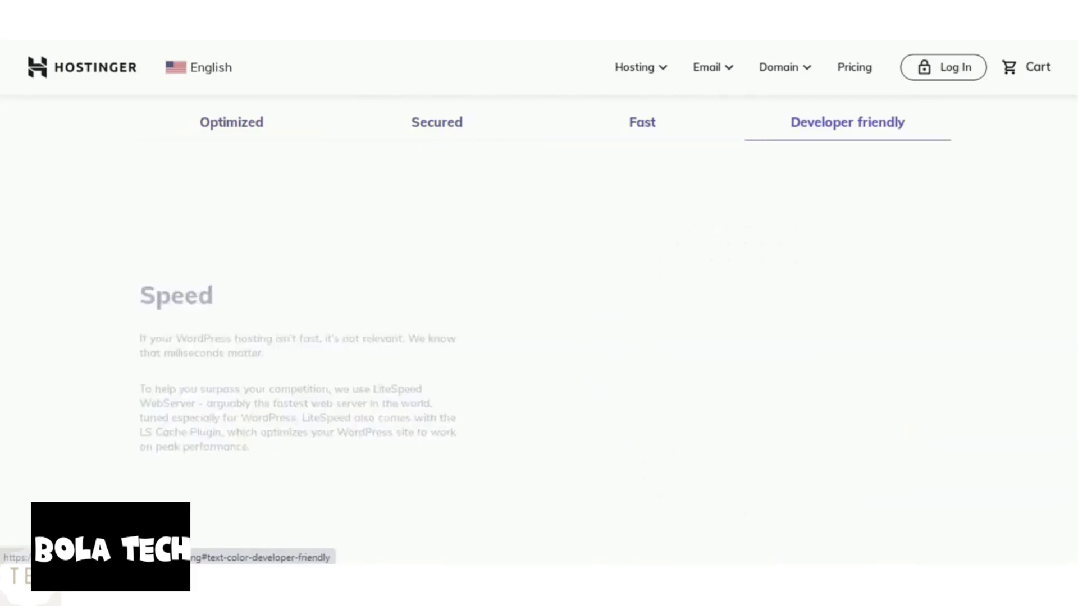
click(847, 122)
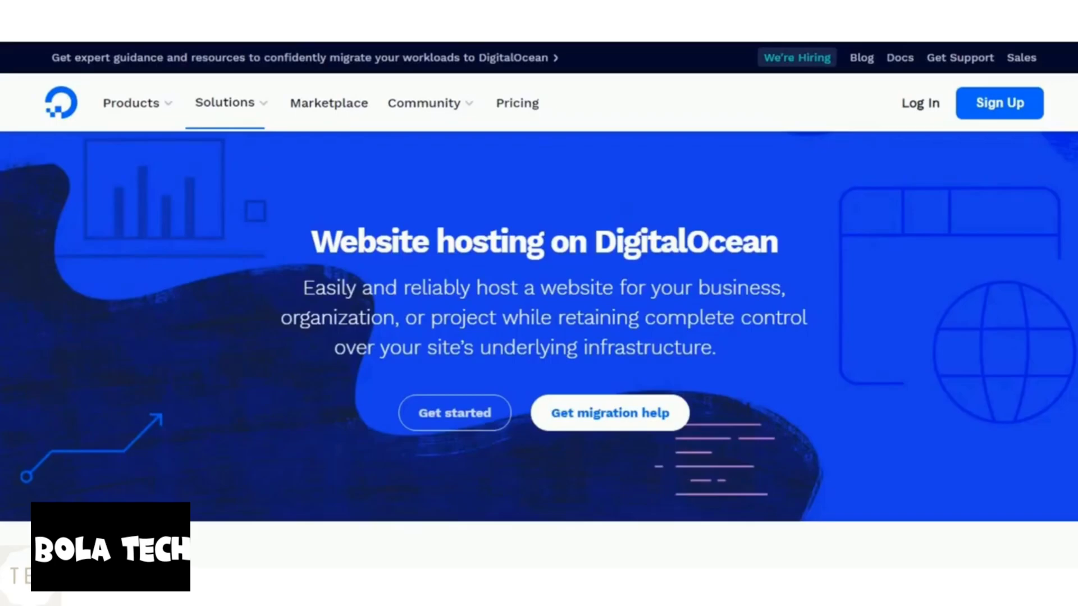
Scroll DigitalOcean's website hosting page down to 'Flexible hosting options'
scroll(down, 3)
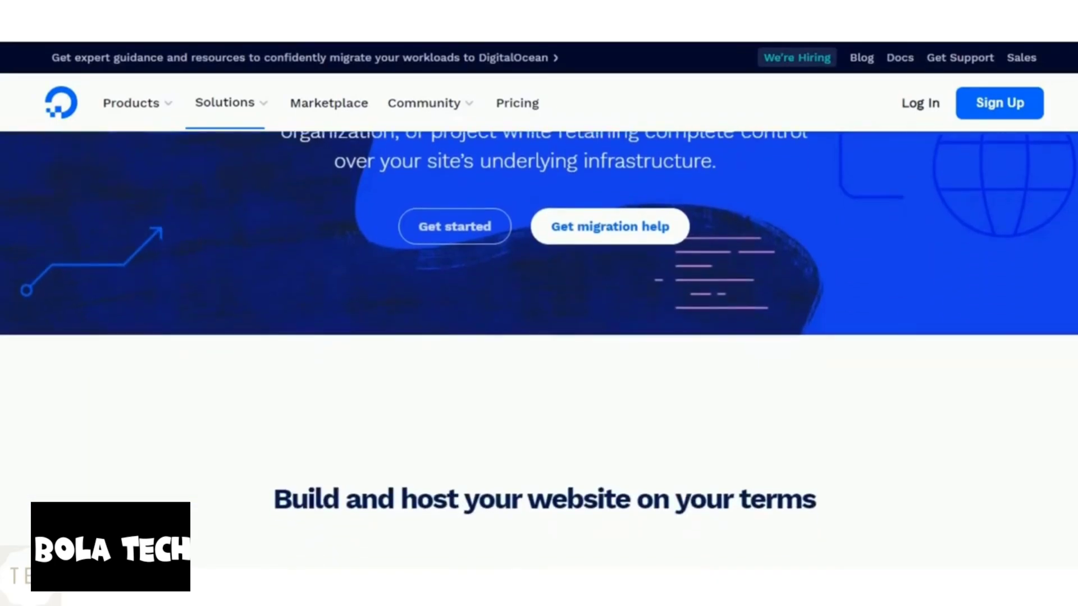
scroll(down, 3)
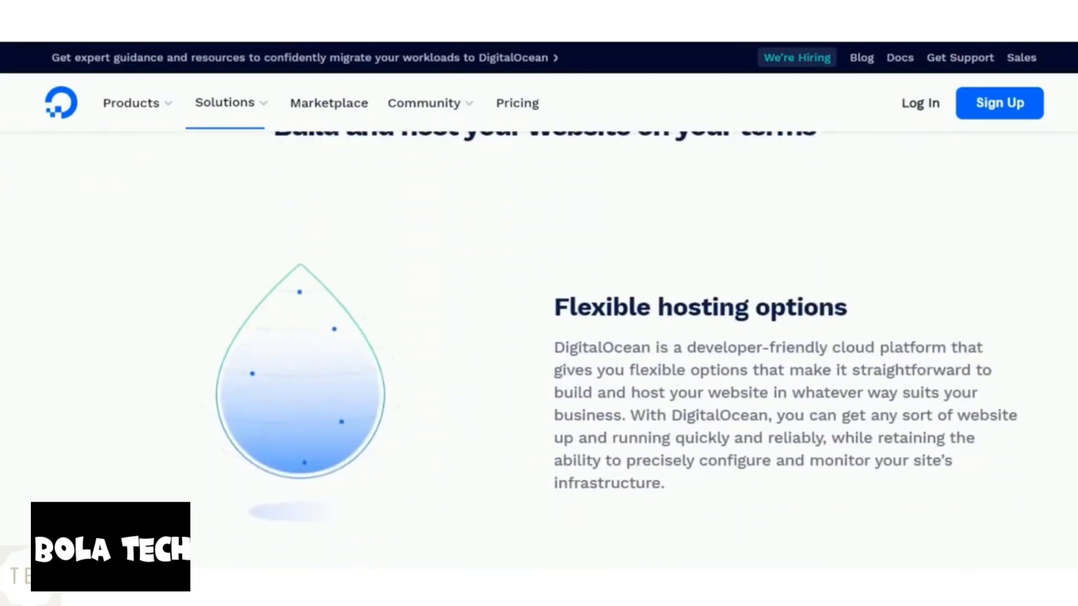
scroll(down, 3)
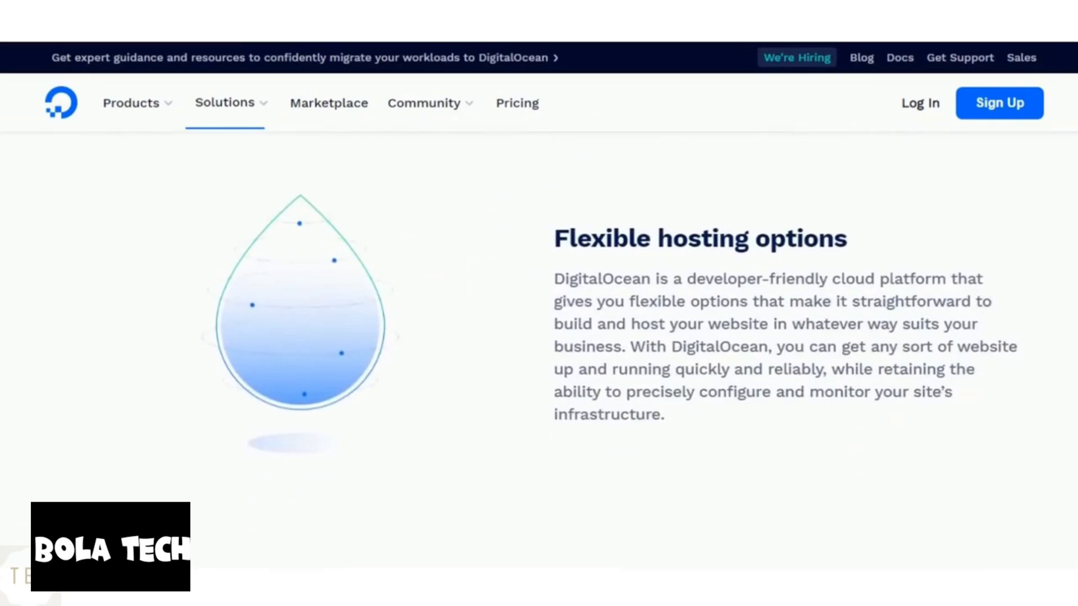
scroll(down, 3)
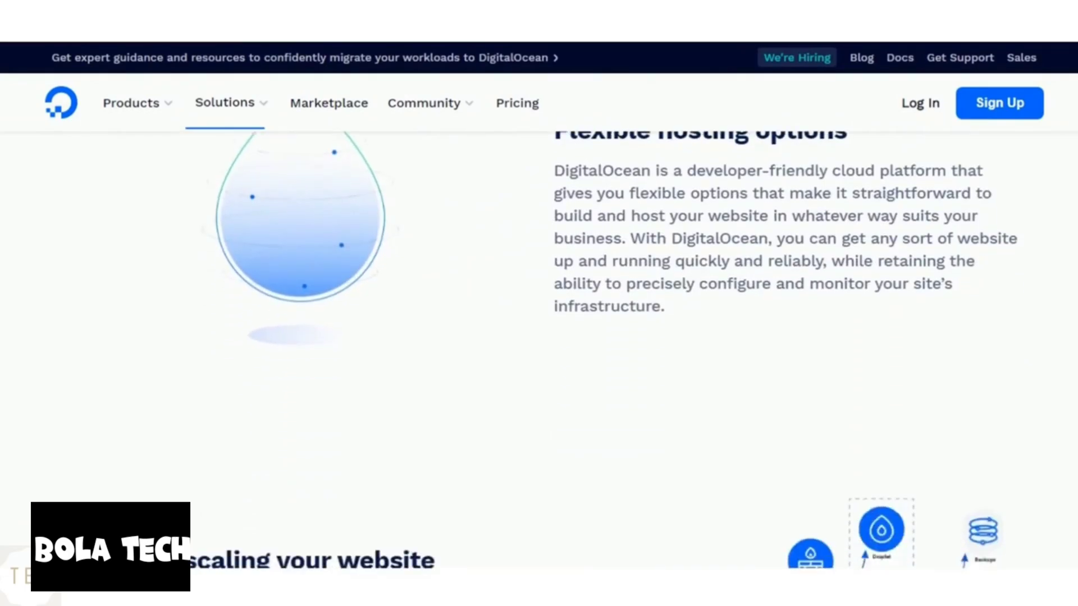
scroll(down, 3)
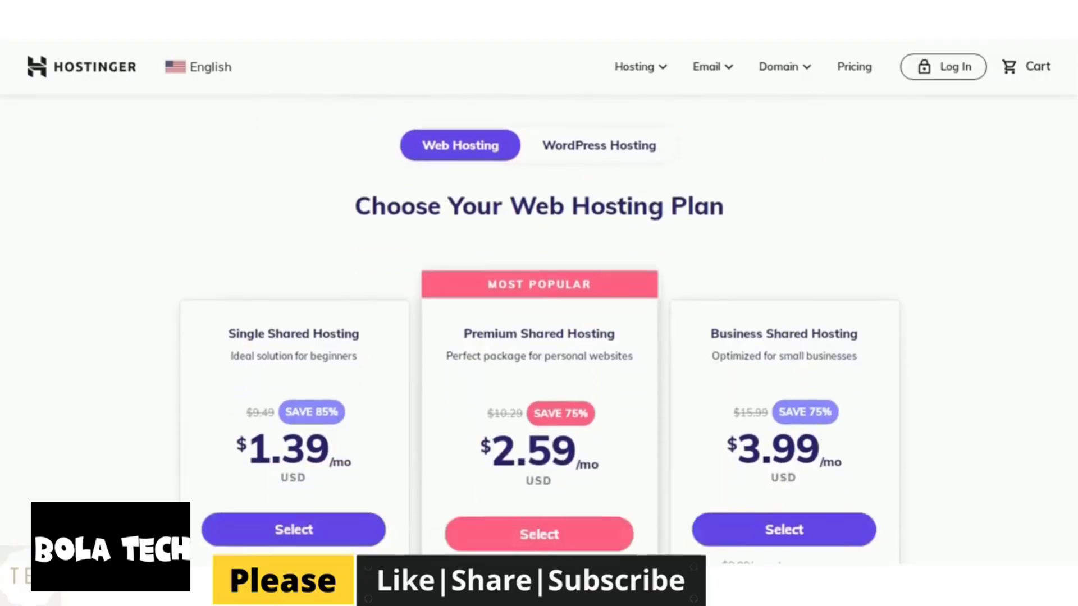
Scroll through Hostinger's shared Web Hosting plan prices and features
scroll(down, 3)
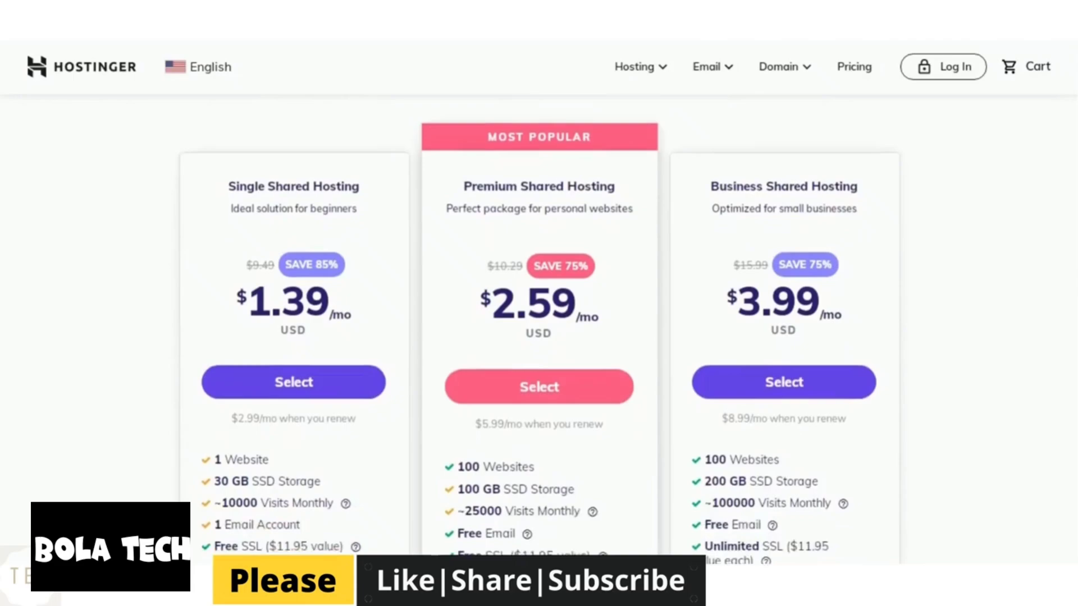
scroll(down, 3)
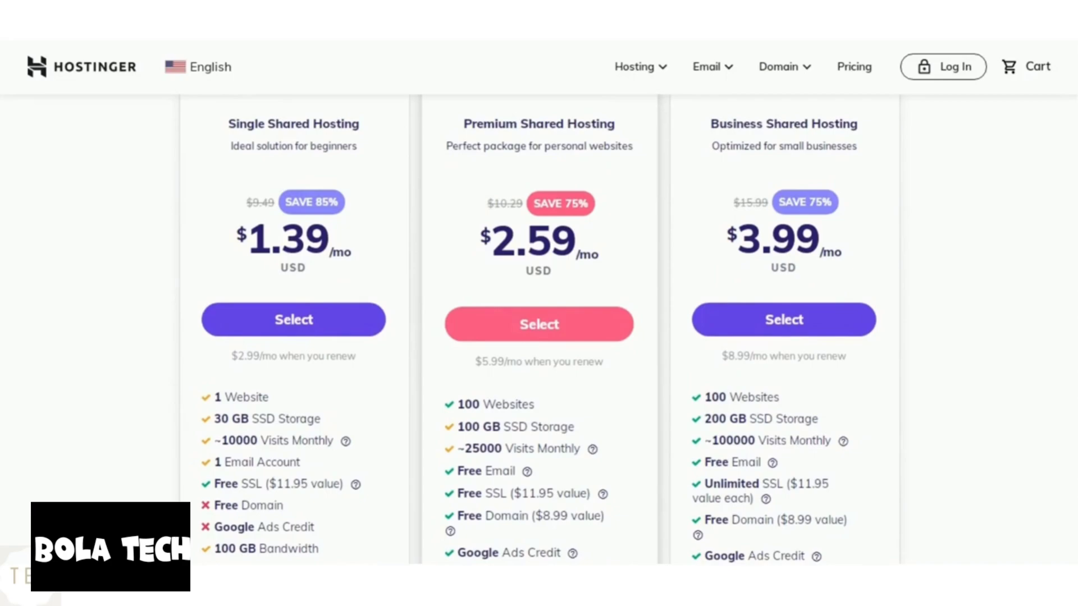
scroll(down, 3)
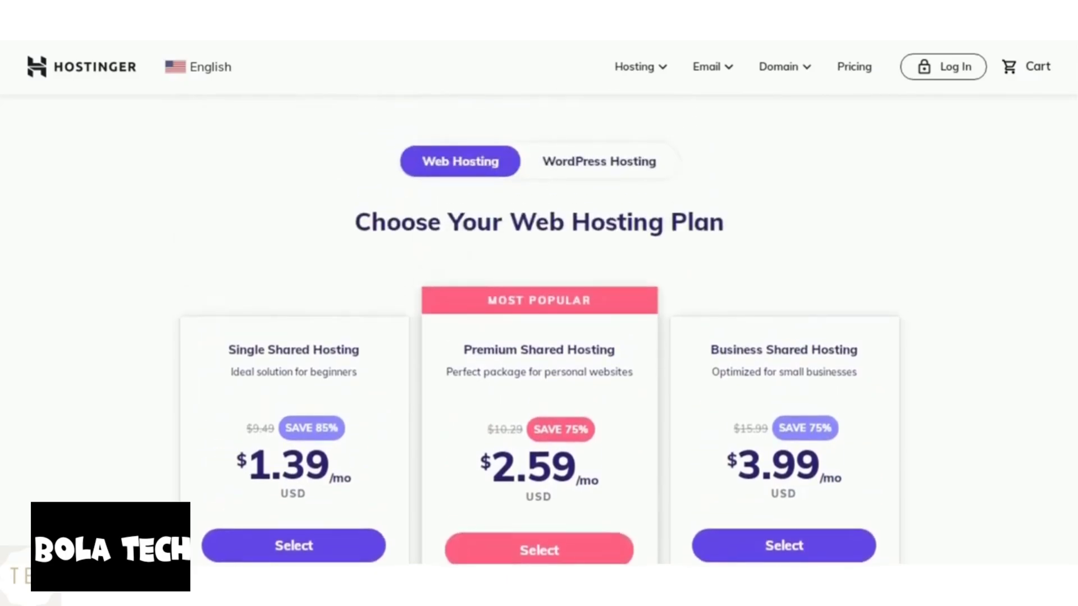
Switch Hostinger pricing to WordPress Hosting and scroll through those plans
click(597, 161)
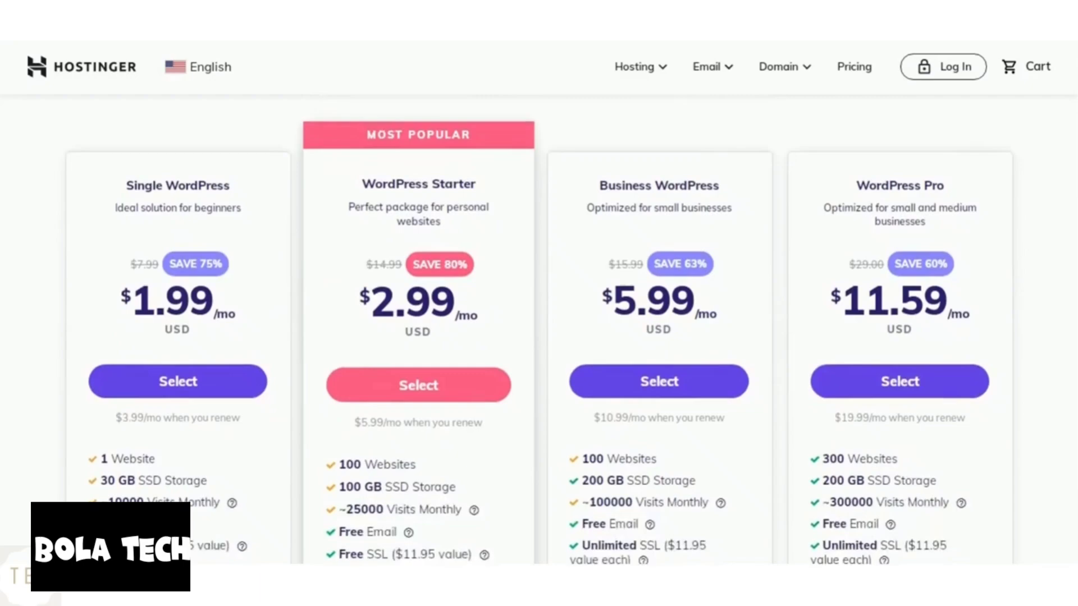
scroll(down, 3)
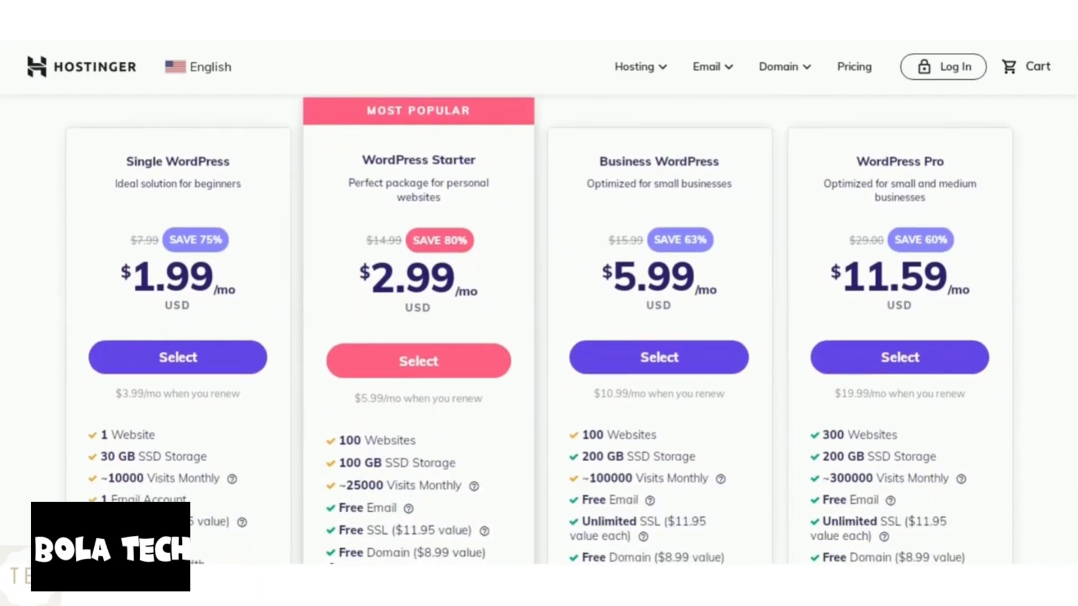
scroll(down, 3)
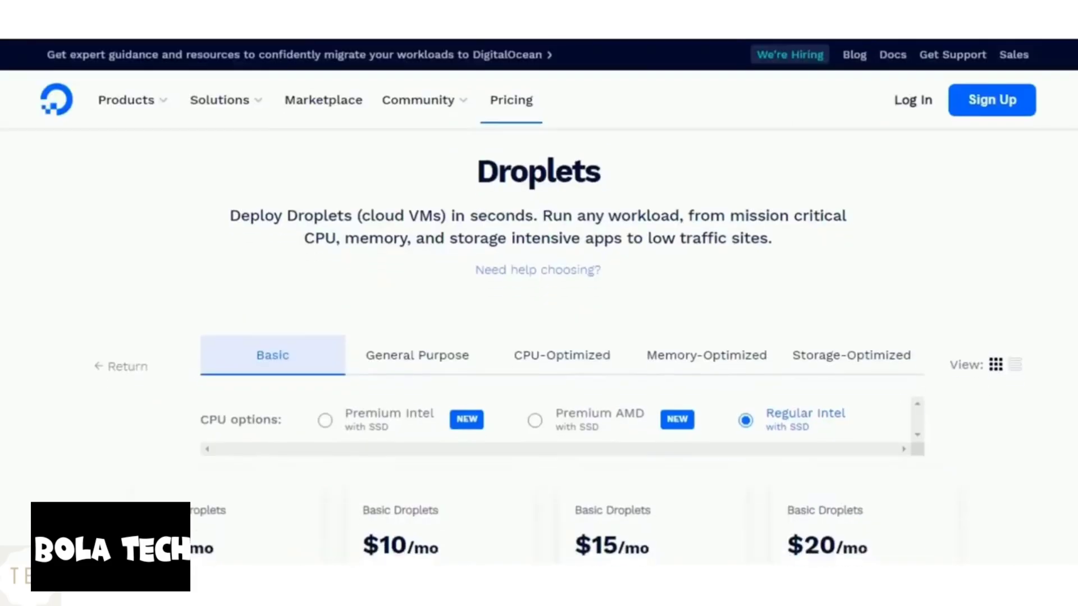
Show Basic Droplet prices for Premium AMD, then Premium Intel CPUs
scroll(down, 3)
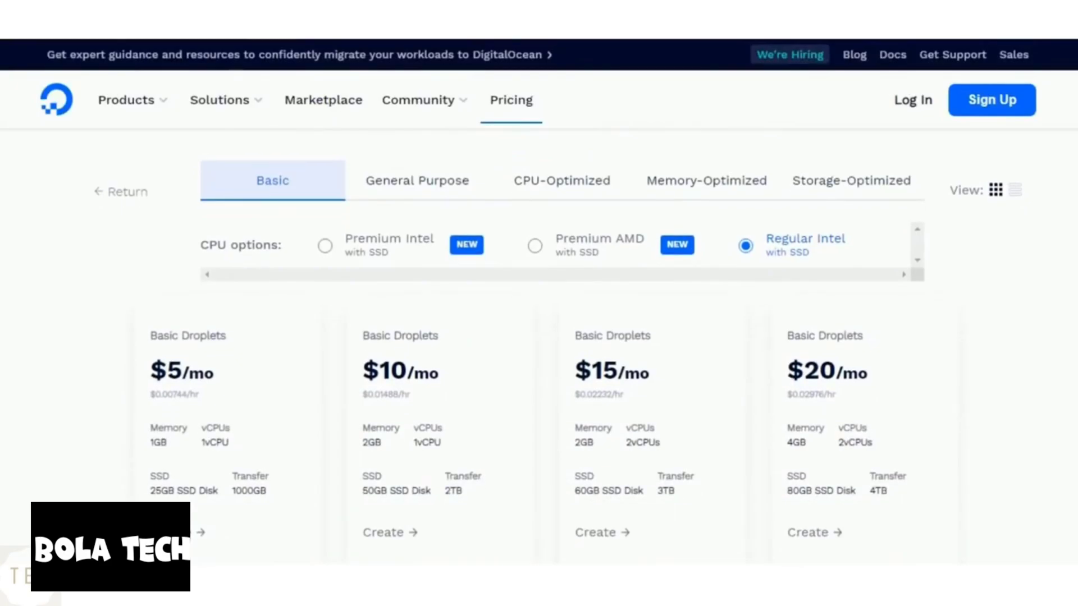
click(535, 246)
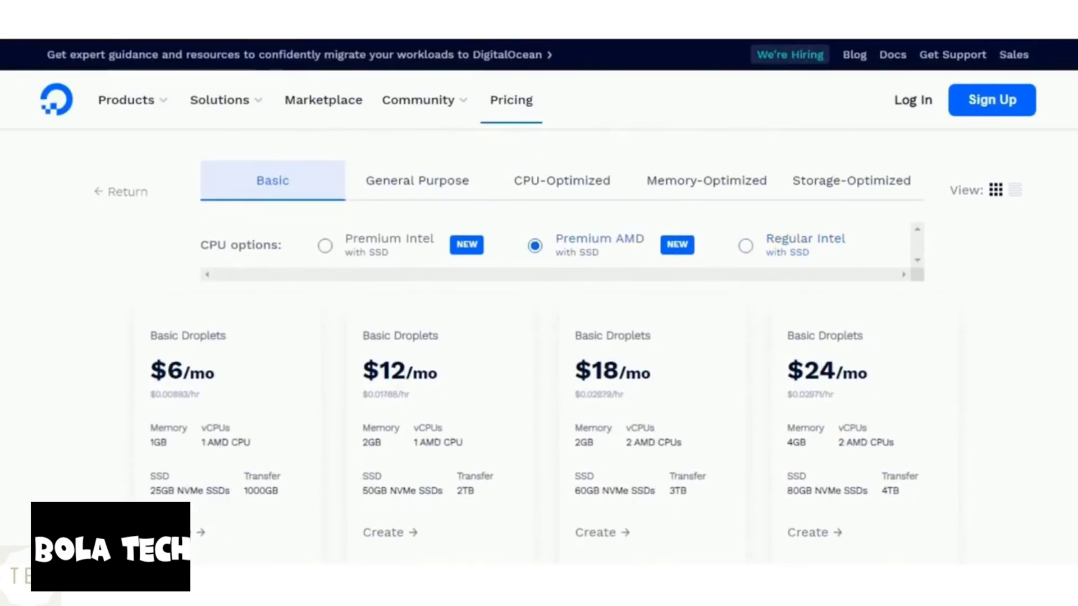
click(325, 245)
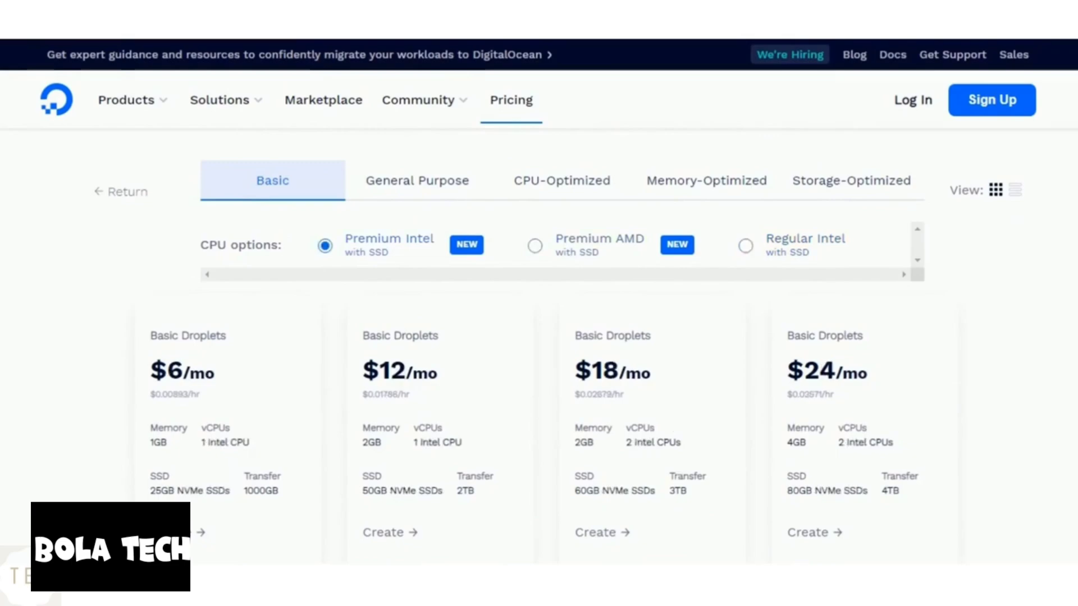
mouse_move(416, 180)
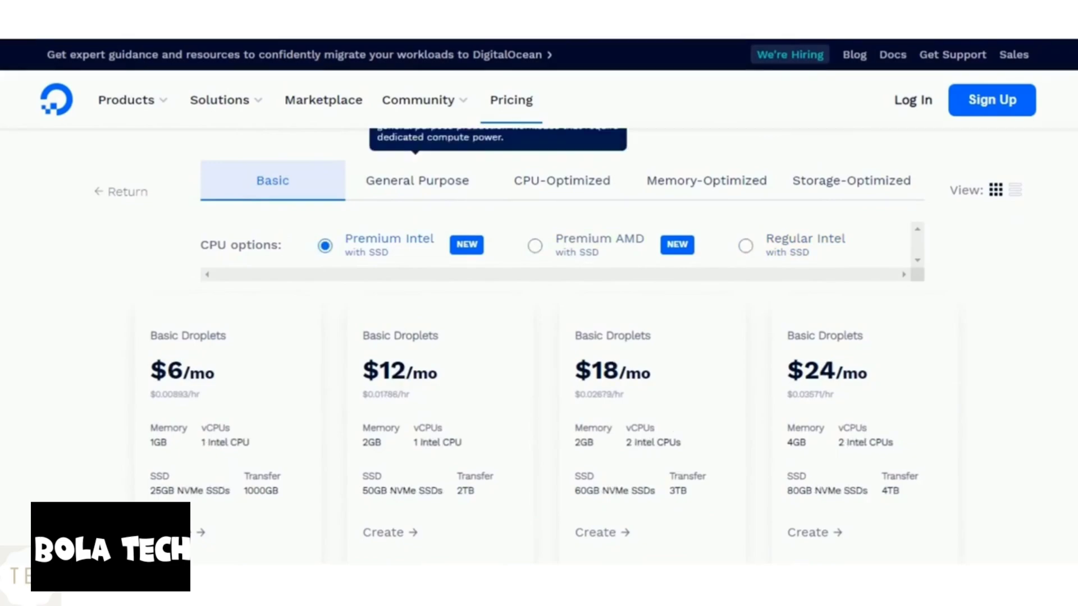